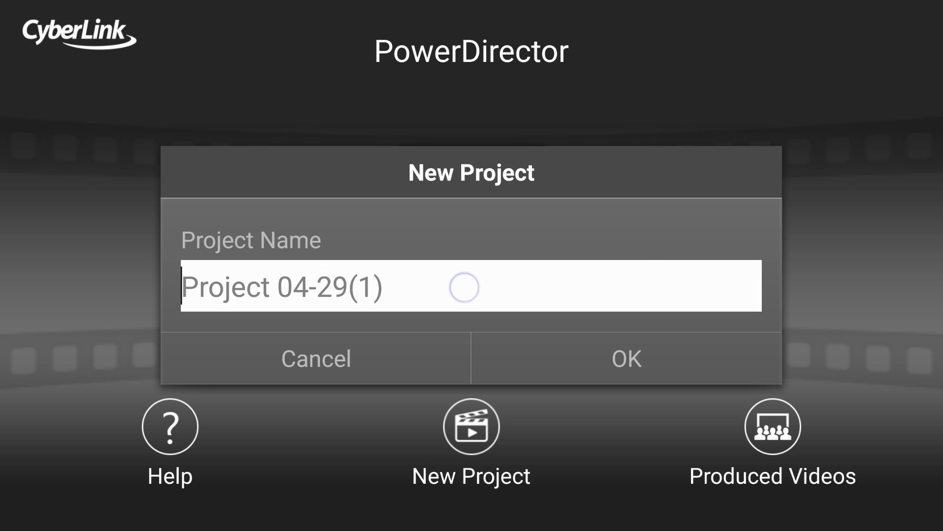
- Create the project named 'tutorial', browse its Camera video album, then return to the start screen
{"action": "type", "text": "tutorial"}
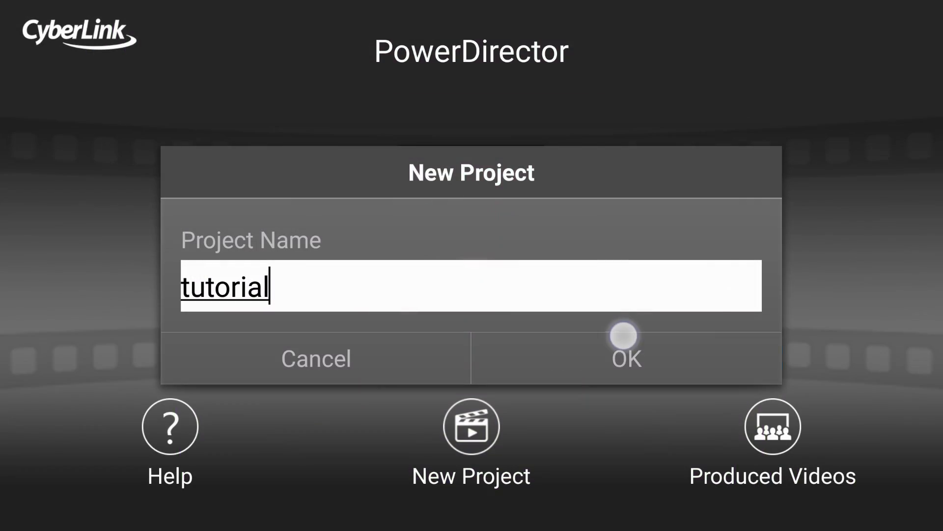
{"action": "left_click", "coordinate": [625, 359]}
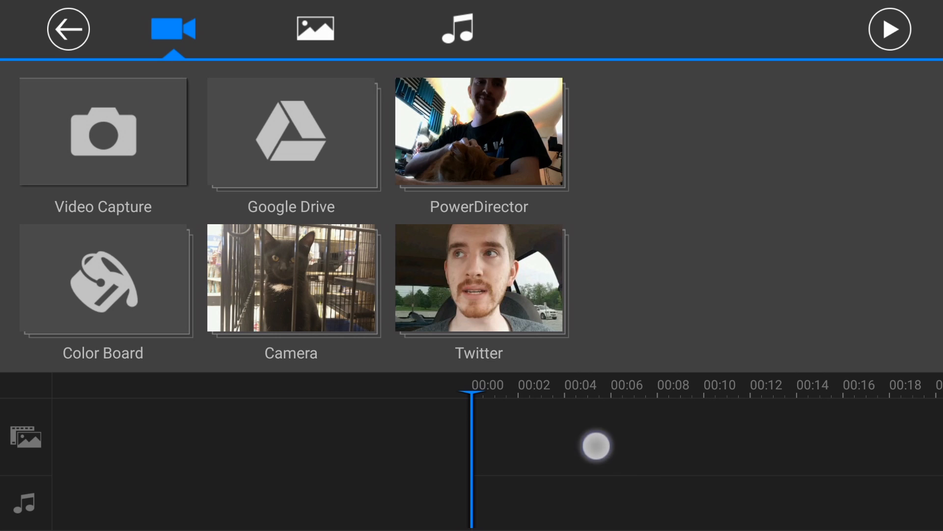
{"action": "left_click_drag", "start_coordinate": [595, 446], "coordinate": [256, 444]}
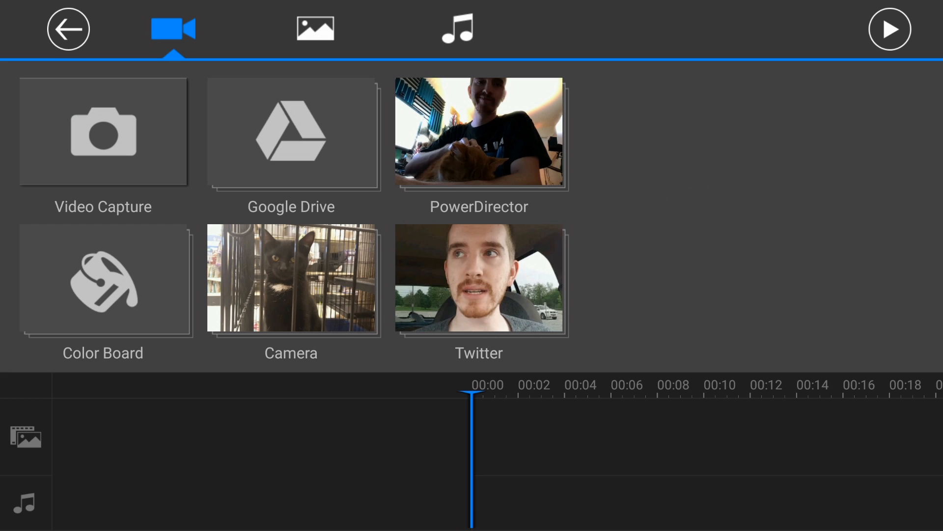
{"action": "left_click", "coordinate": [480, 278]}
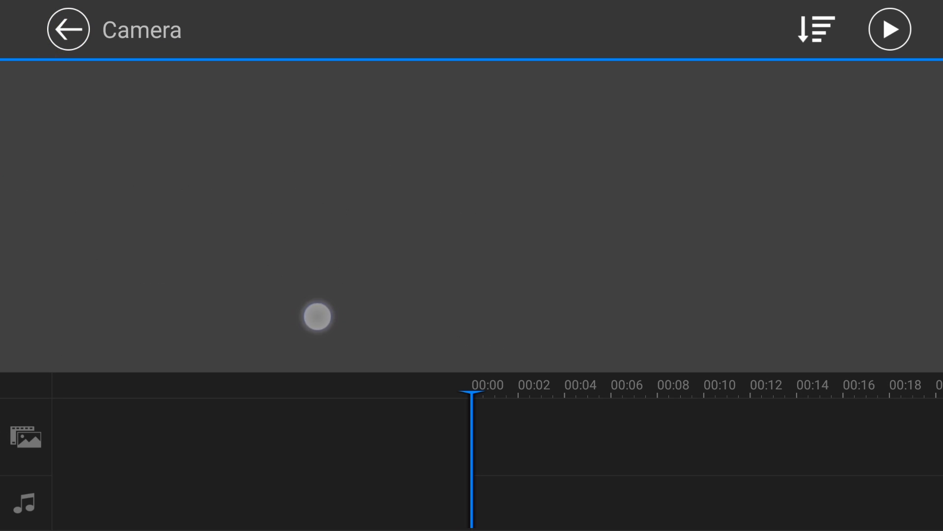
{"action": "left_click", "coordinate": [66, 29]}
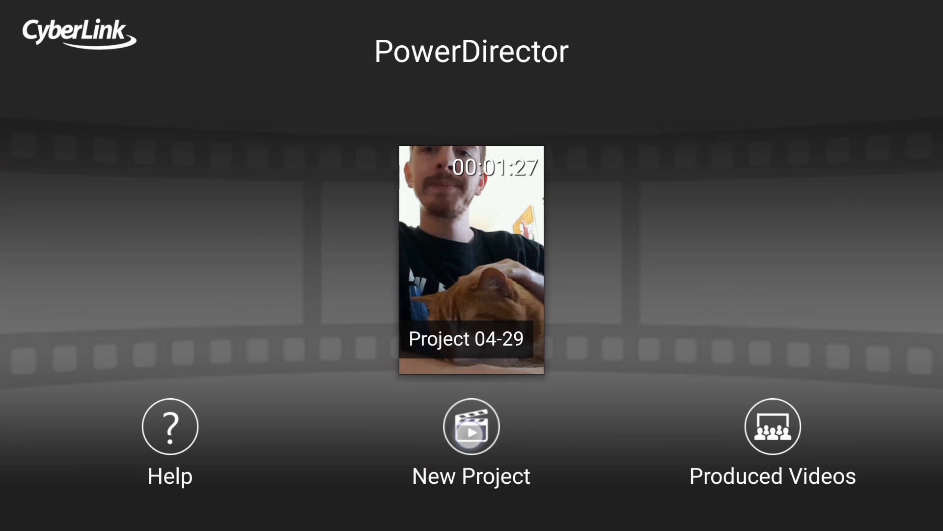
- Start a second new project with the default name and browse its Camera album of videos
{"action": "left_click", "coordinate": [471, 426]}
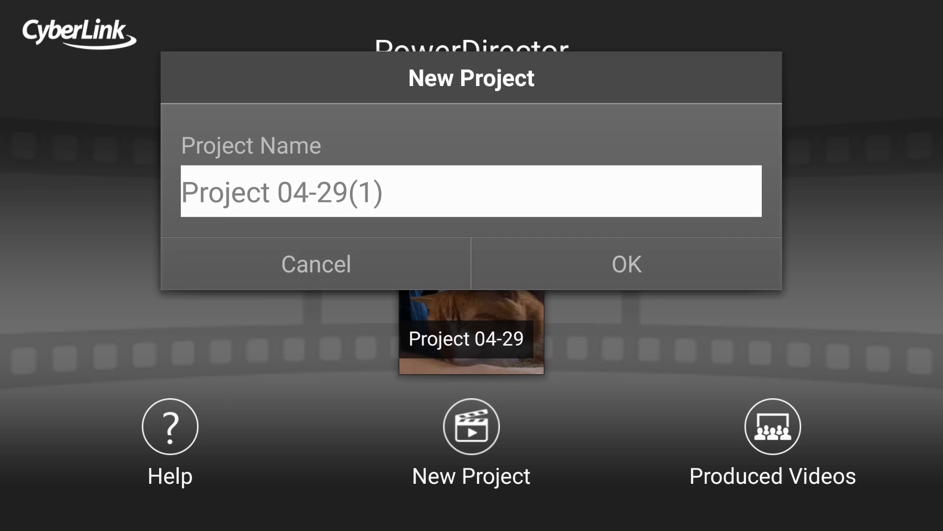
{"action": "left_click", "coordinate": [624, 263]}
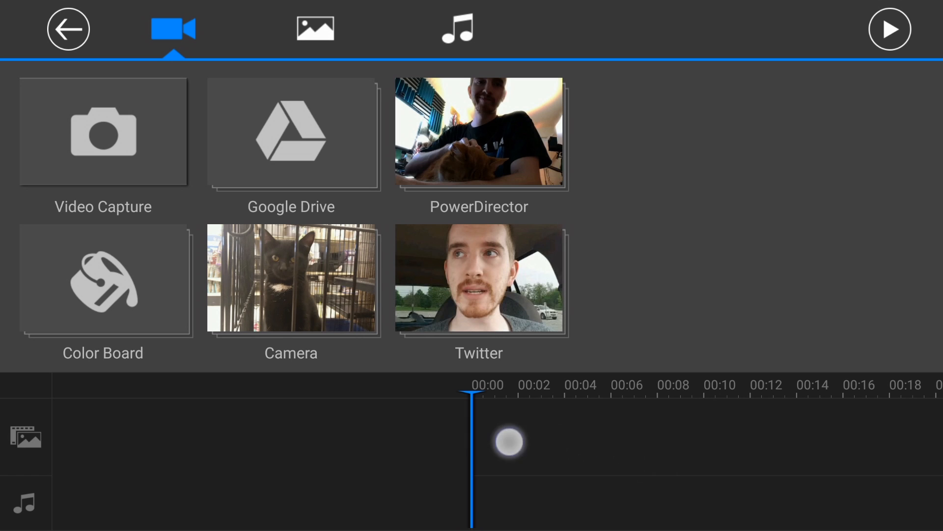
{"action": "left_click_drag", "start_coordinate": [509, 443], "coordinate": [319, 443]}
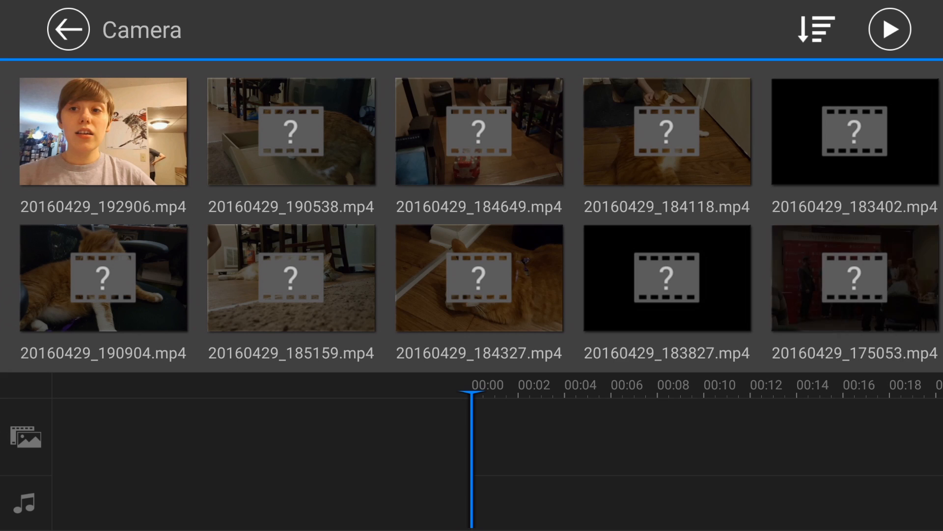
{"action": "scroll", "scroll_direction": "right", "scroll_amount": 3}
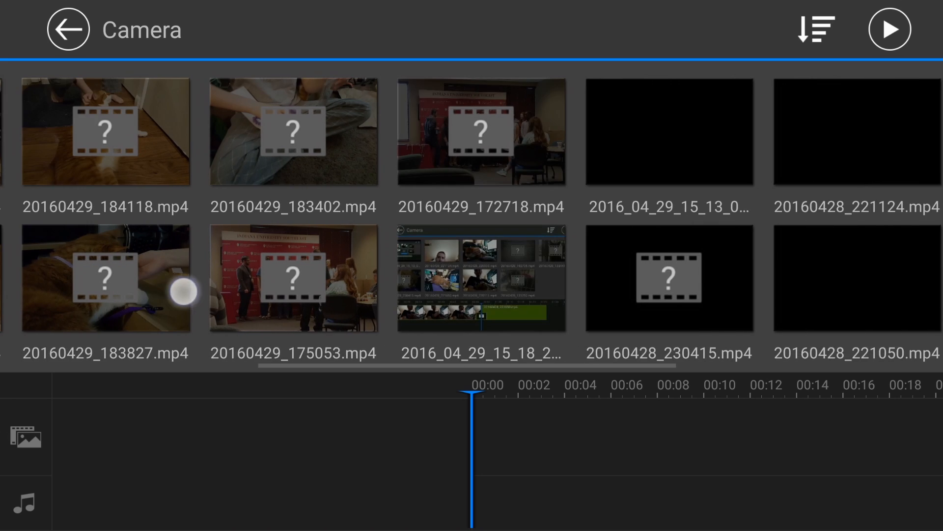
{"action": "scroll", "scroll_direction": "left", "scroll_amount": 3}
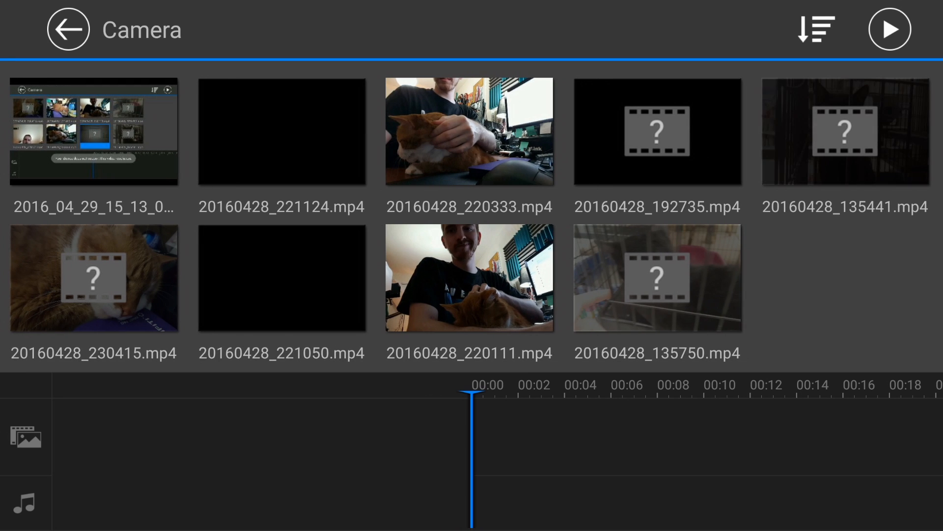
{"action": "scroll", "scroll_direction": "right", "scroll_amount": 3}
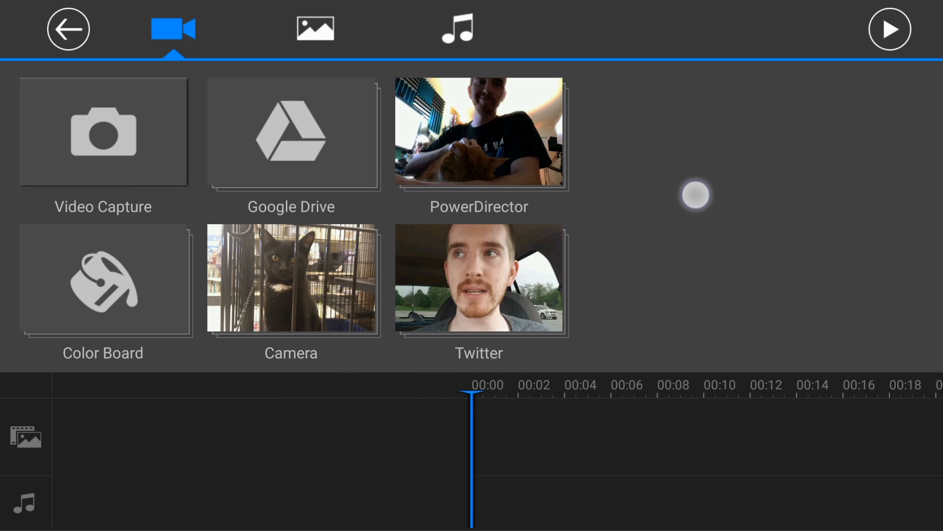
{"action": "left_click", "coordinate": [479, 278]}
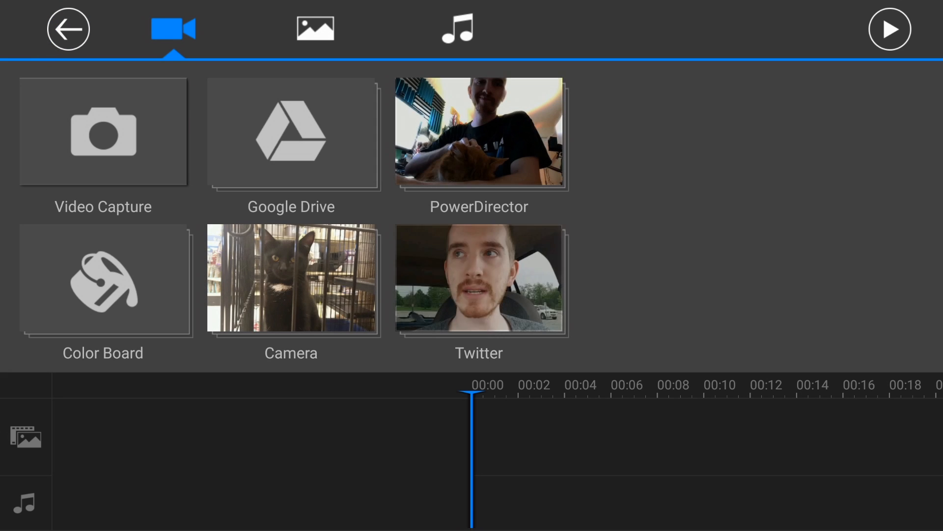
{"action": "left_click", "coordinate": [291, 280]}
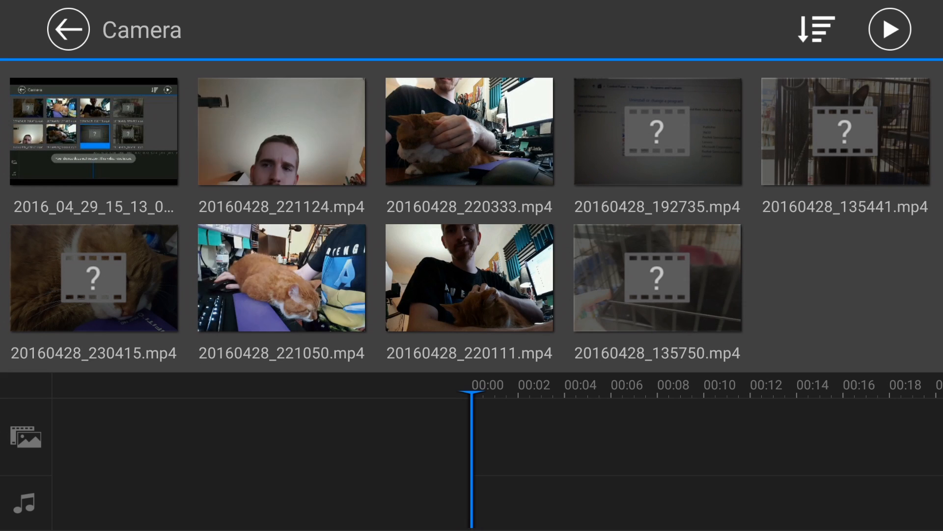
{"action": "left_click", "coordinate": [68, 28]}
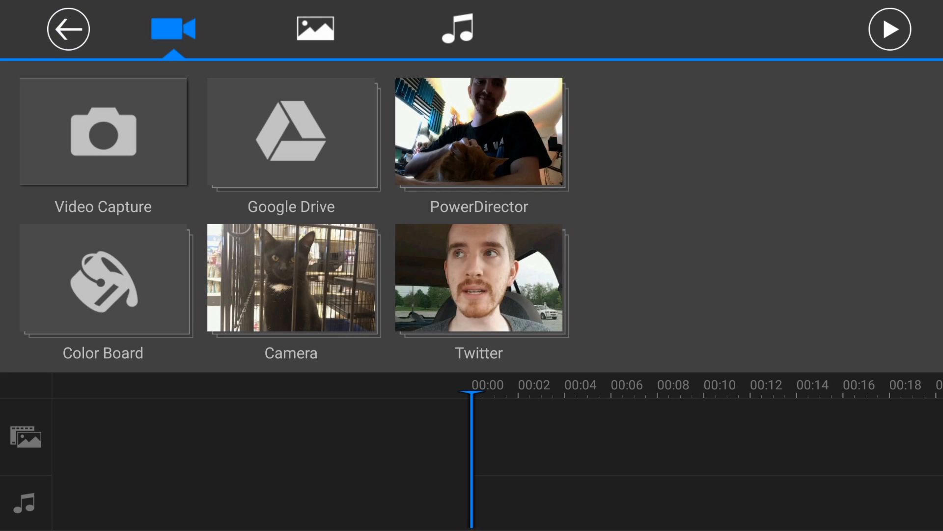
{"action": "left_click", "coordinate": [479, 132]}
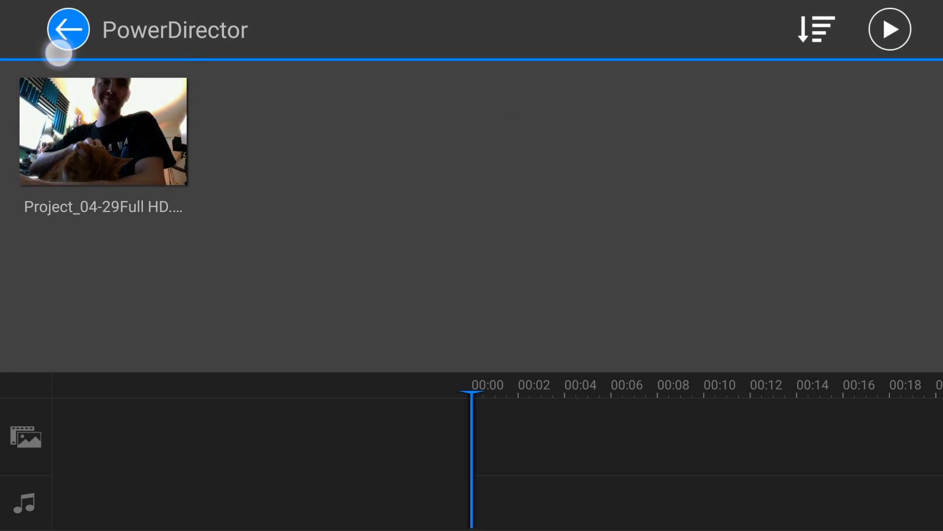
{"action": "left_click", "coordinate": [173, 29]}
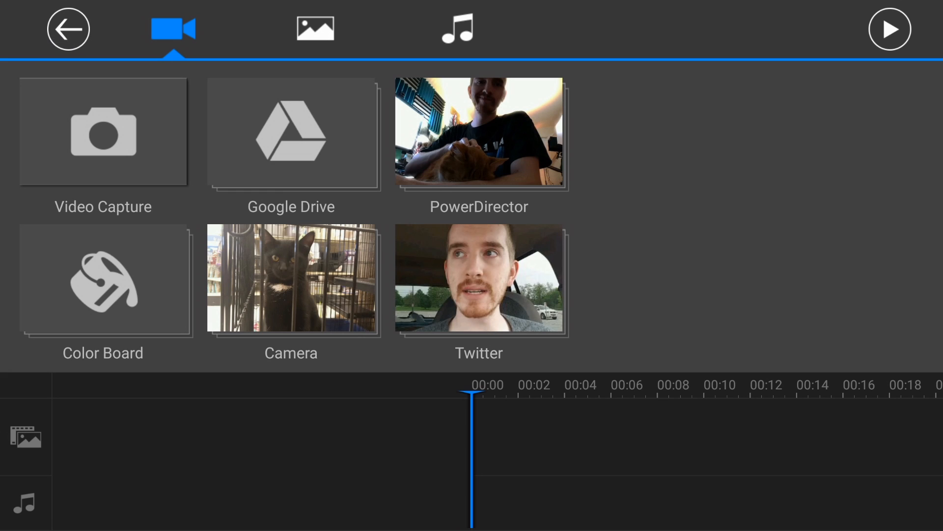
{"action": "left_click", "coordinate": [290, 131]}
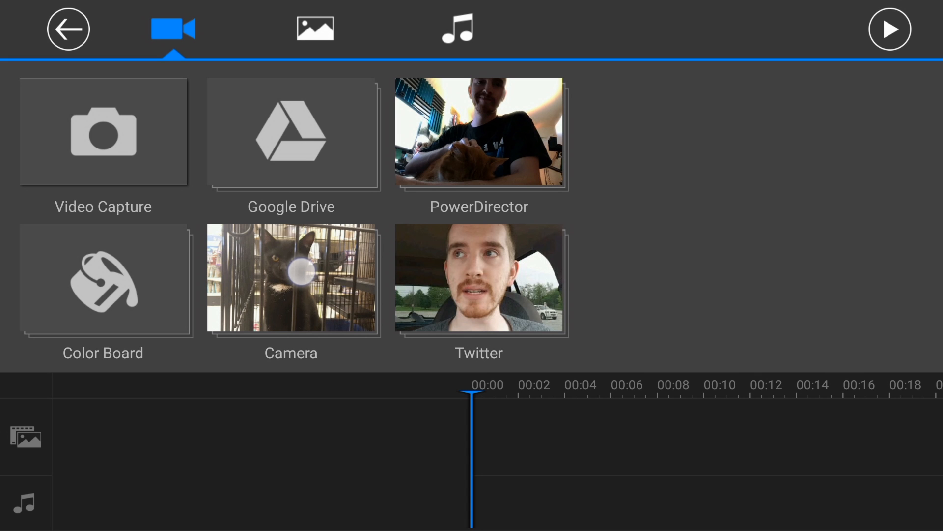
{"action": "left_click", "coordinate": [290, 279]}
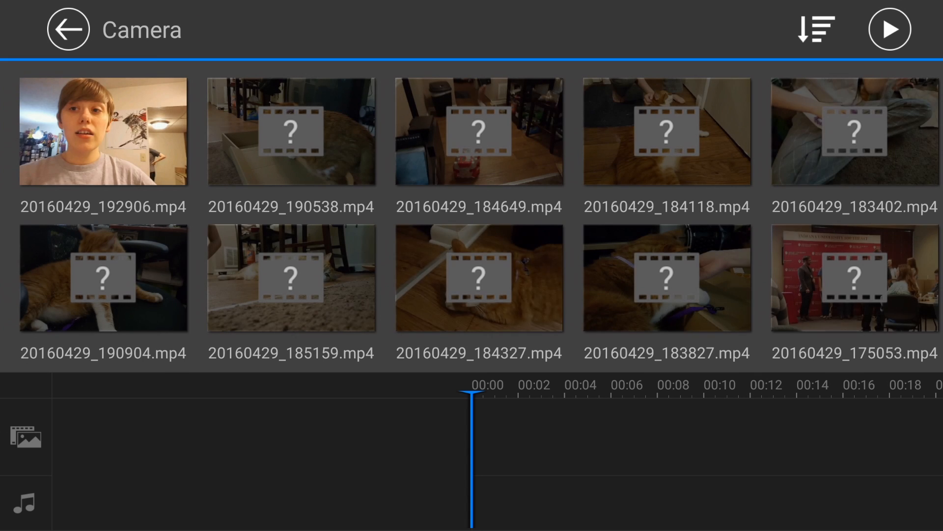
{"action": "scroll", "scroll_direction": "right", "scroll_amount": 3}
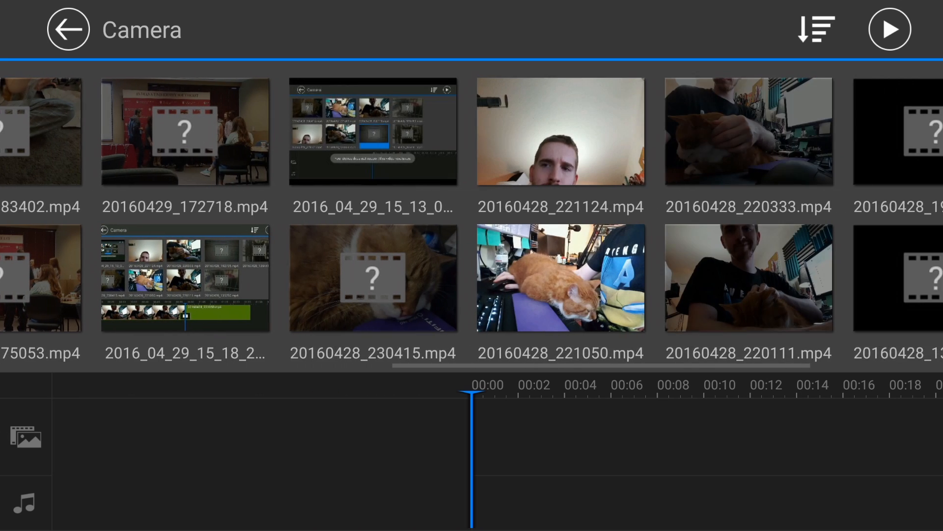
{"action": "scroll", "scroll_direction": "right", "scroll_amount": 3}
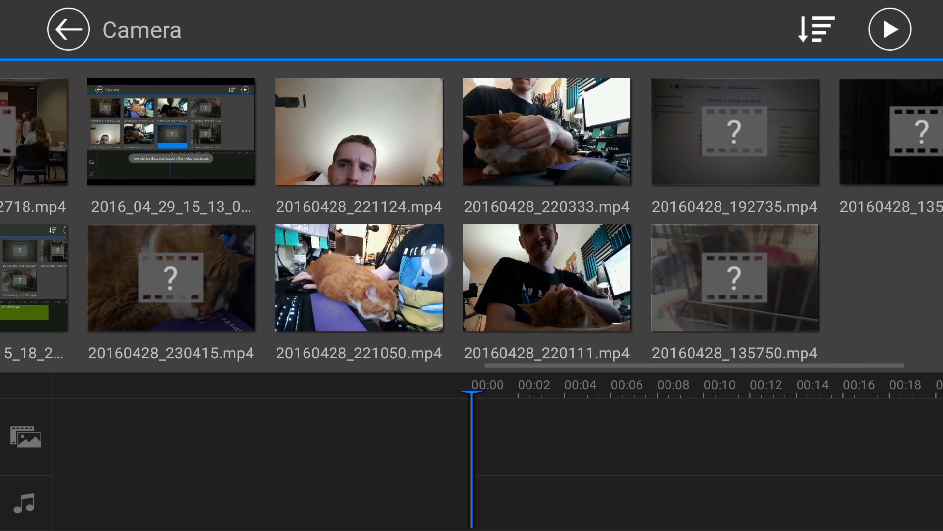
{"action": "scroll", "scroll_direction": "right", "scroll_amount": 3}
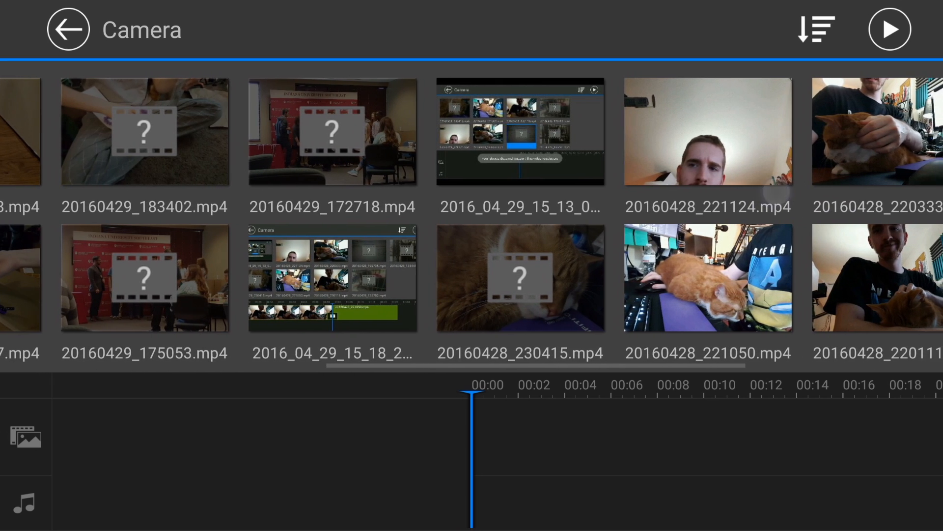
{"action": "scroll", "scroll_direction": "left", "scroll_amount": 3}
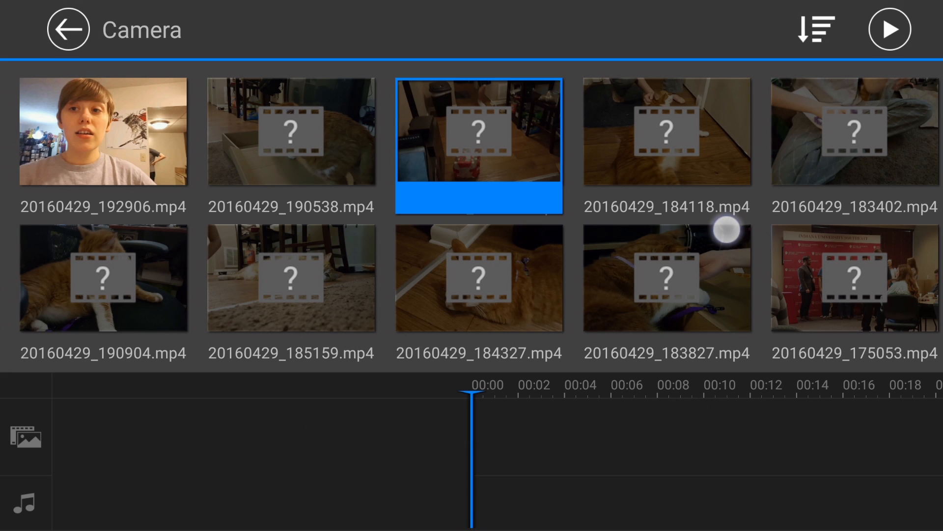
{"action": "left_click", "coordinate": [67, 29]}
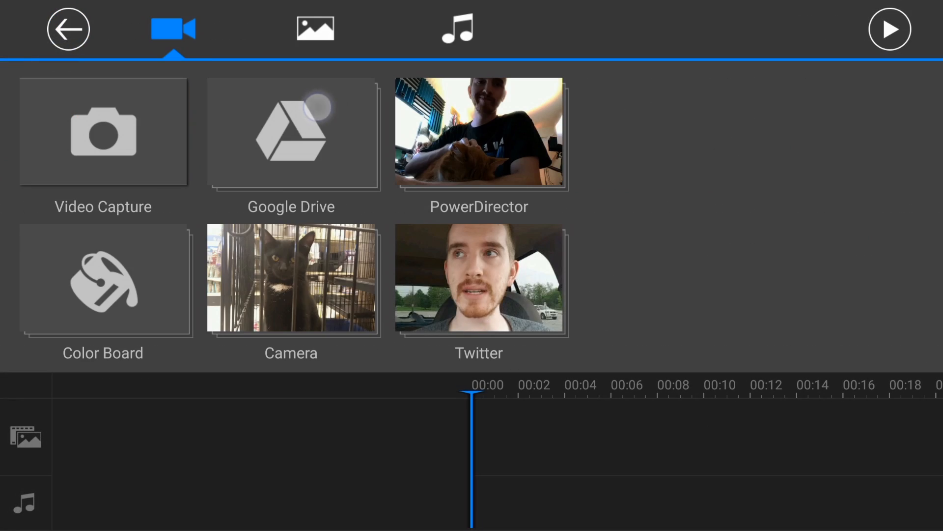
{"action": "left_click", "coordinate": [292, 132]}
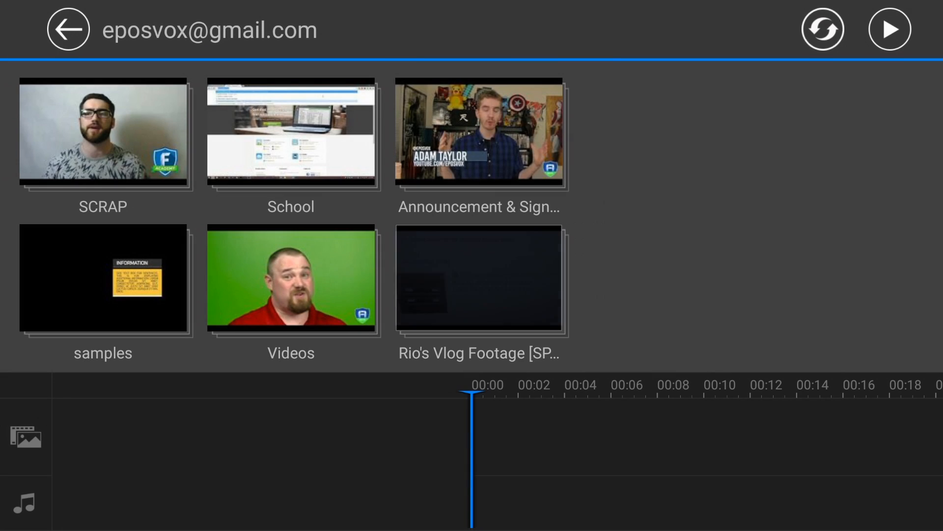
{"action": "left_click", "coordinate": [172, 28]}
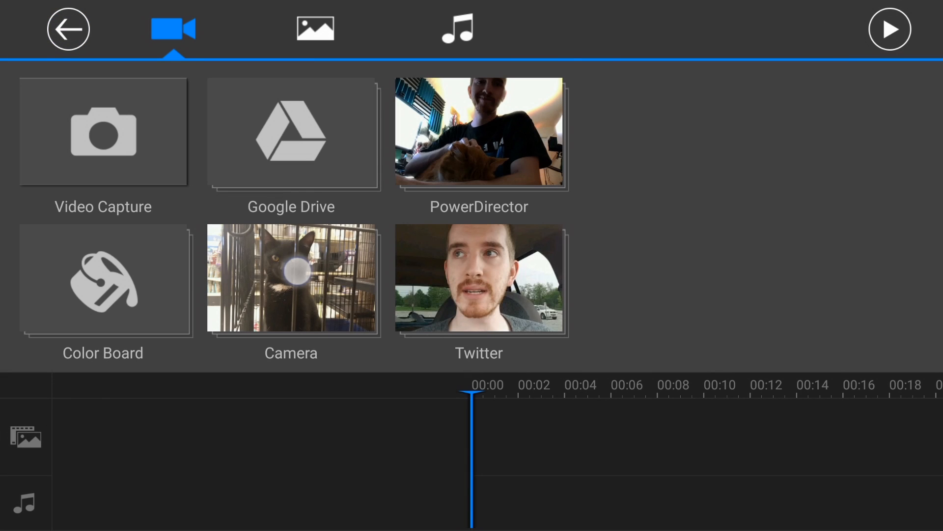
- From the Camera album, place the cat-at-desk clip on the timeline after an unsupported clip is rejected
{"action": "left_click", "coordinate": [291, 279]}
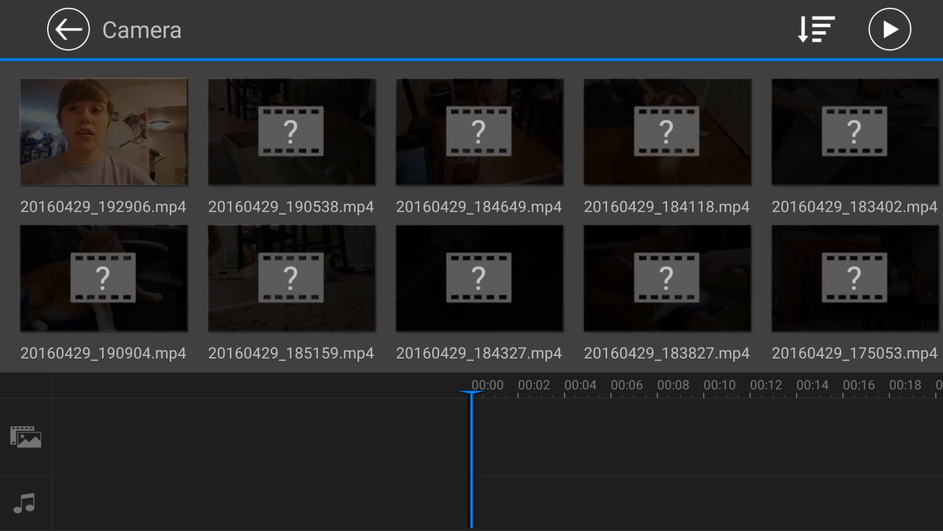
{"action": "scroll", "scroll_direction": "right", "scroll_amount": 3}
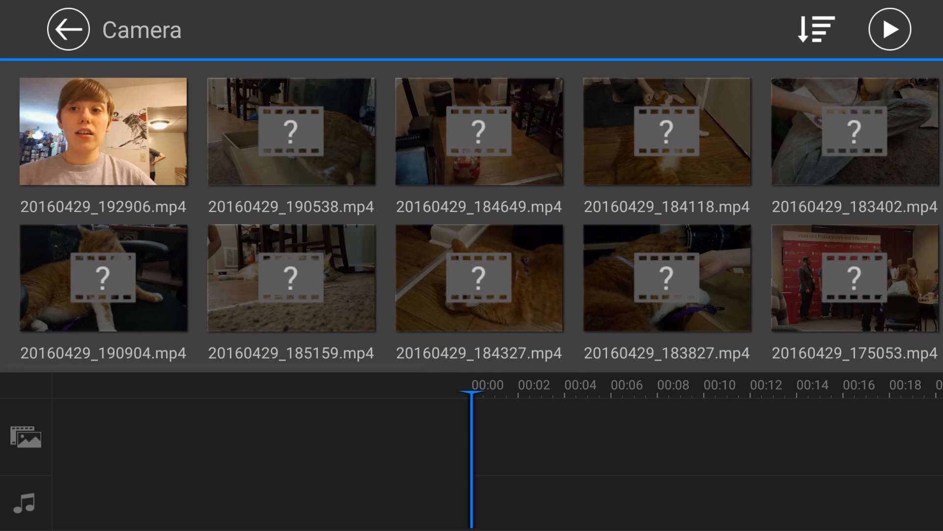
{"action": "left_click", "coordinate": [479, 131]}
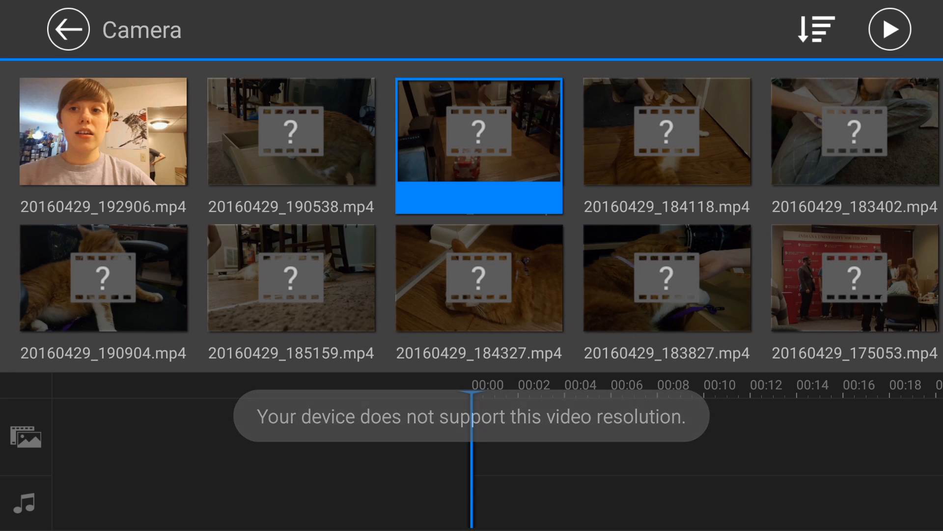
{"action": "scroll", "scroll_direction": "right", "scroll_amount": 3}
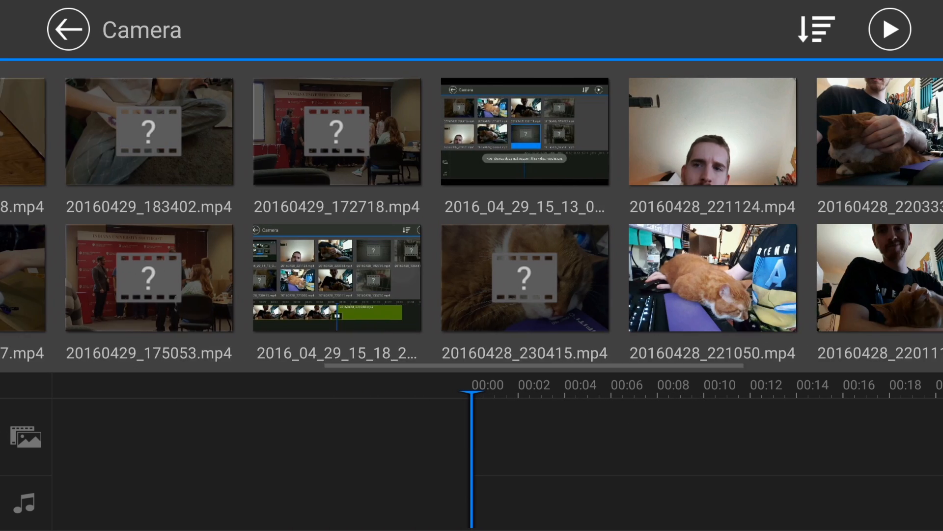
{"action": "scroll", "scroll_direction": "left", "scroll_amount": 3}
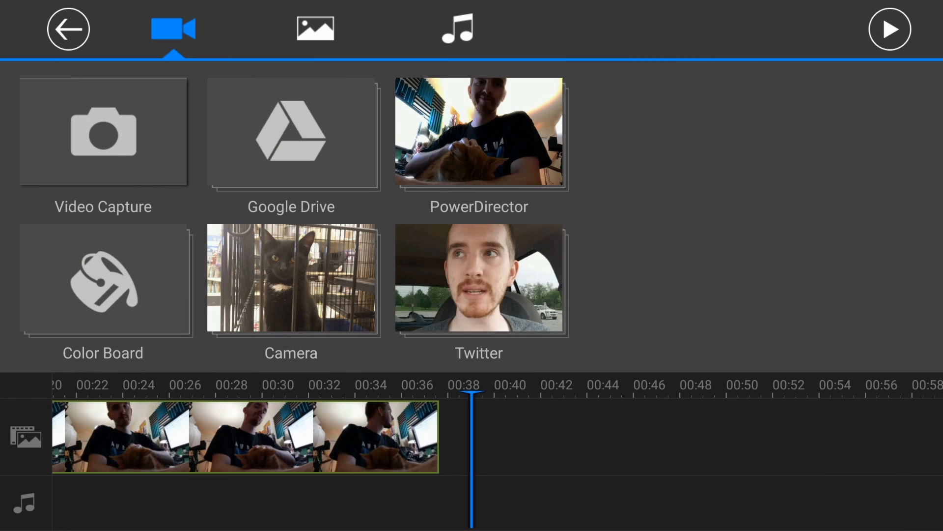
- Drag VID_1288181296.mp4 from the Twitter album onto the timeline after the cat clip
{"action": "left_click", "coordinate": [479, 278]}
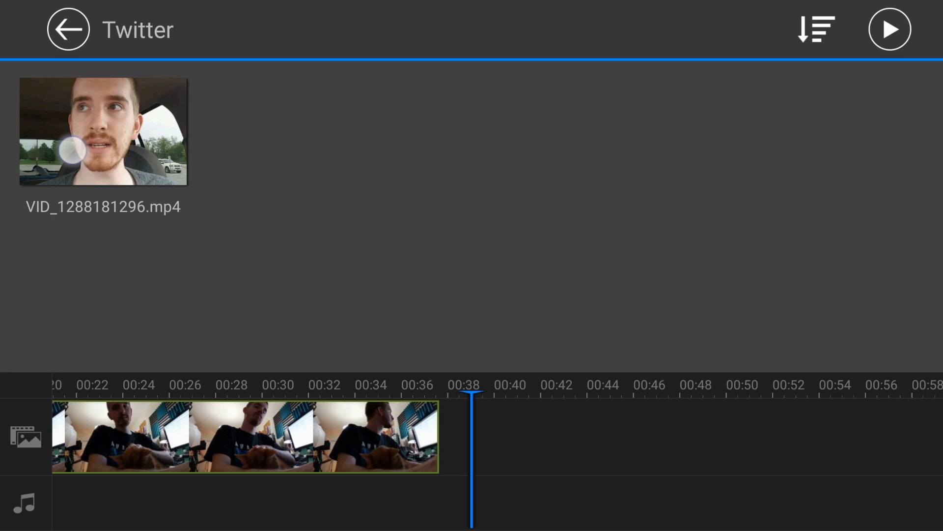
{"action": "left_click_drag", "start_coordinate": [102, 131], "coordinate": [440, 349]}
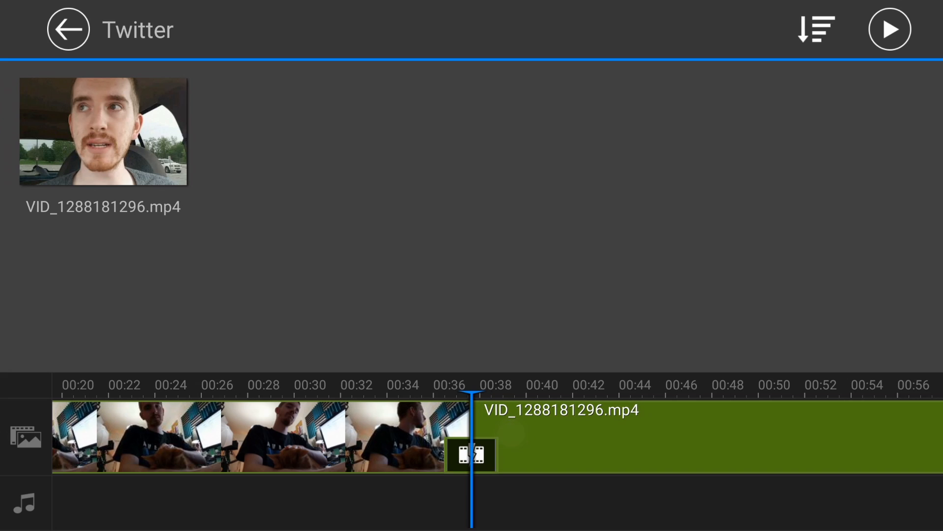
- Apply a transition from the list at the cut between the cat clip and the Twitter clip
{"action": "left_click", "coordinate": [471, 454]}
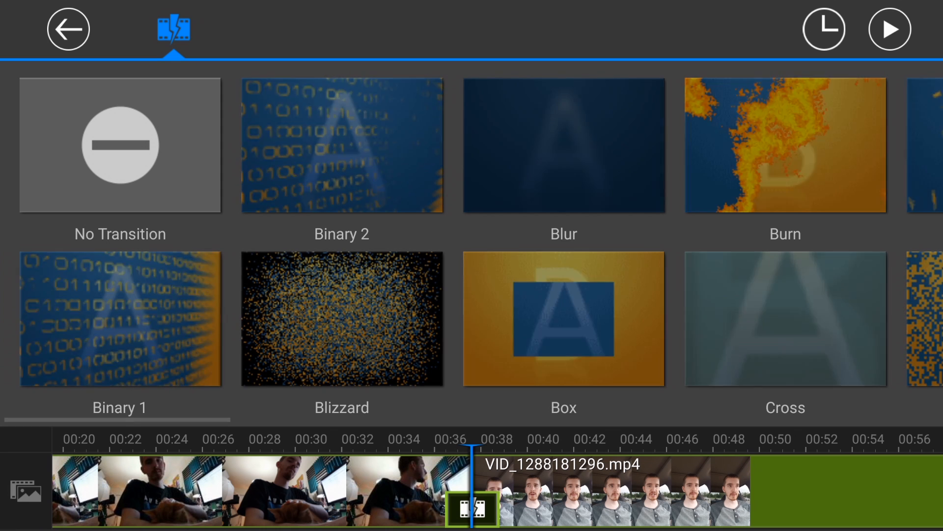
{"action": "scroll", "scroll_direction": "left", "scroll_amount": 3}
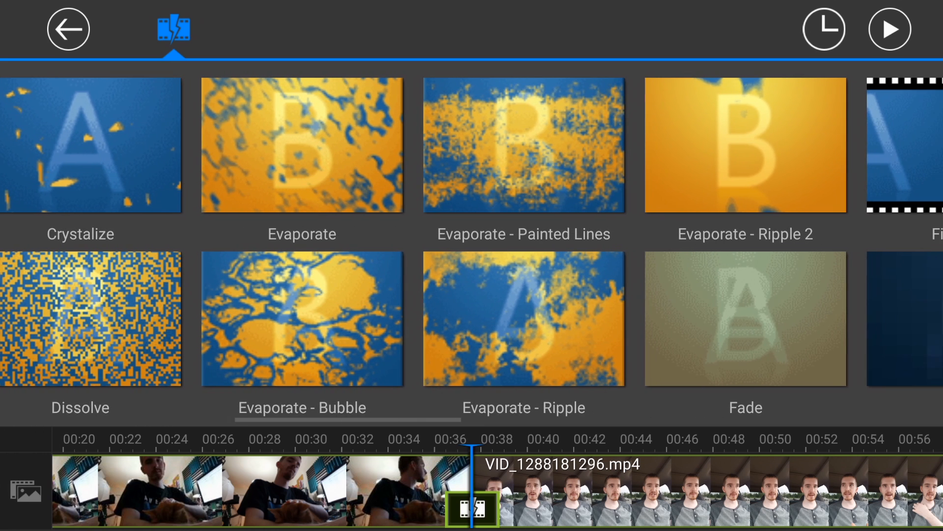
{"action": "left_click", "coordinate": [523, 145]}
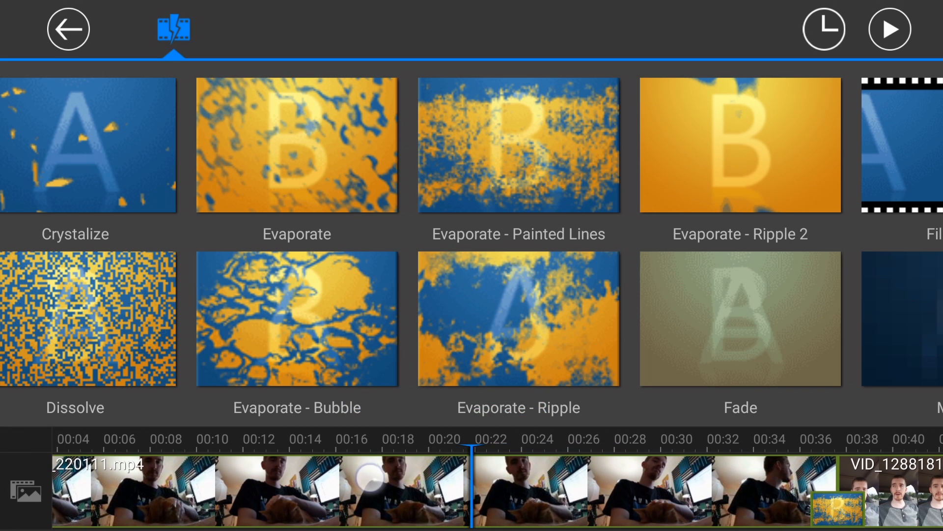
{"action": "left_click", "coordinate": [68, 29]}
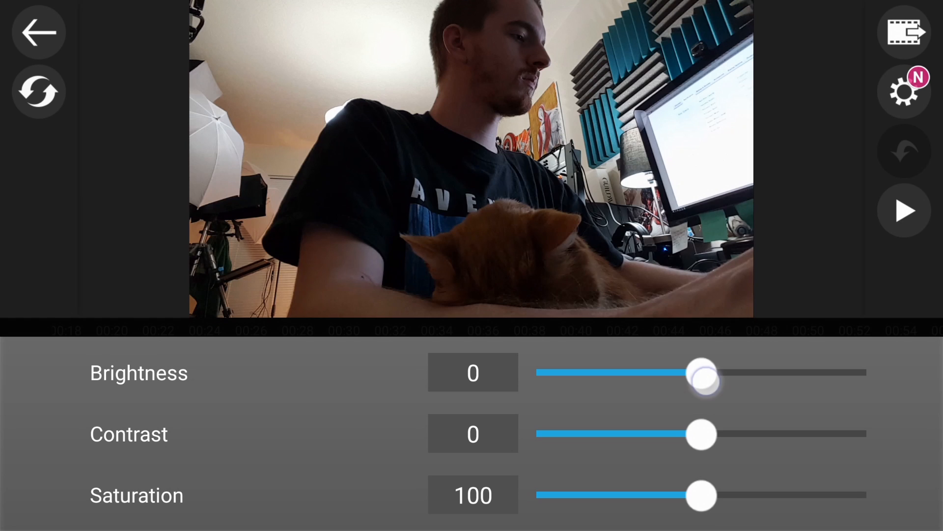
- Set the cat clip's brightness to 53, contrast to 40 and raise its saturation
{"action": "left_click_drag", "start_coordinate": [704, 373], "coordinate": [785, 373]}
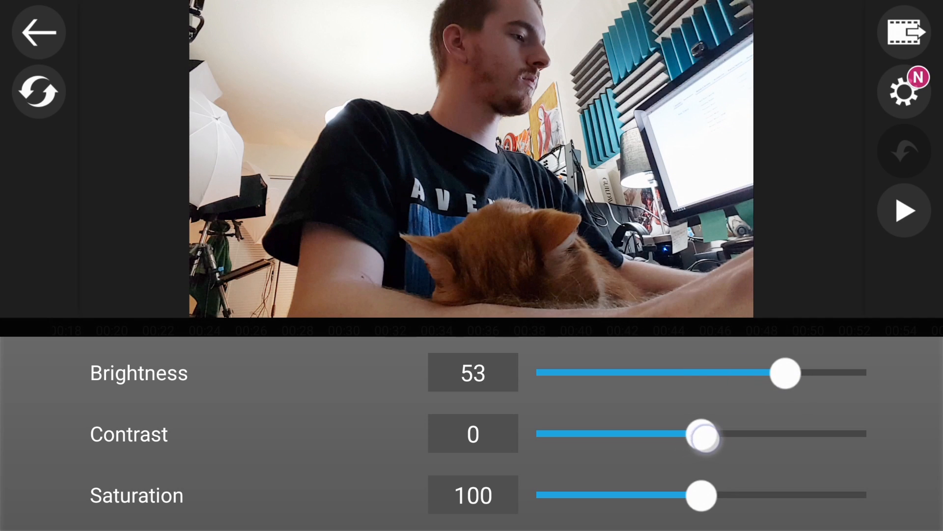
{"action": "left_click_drag", "start_coordinate": [702, 434], "coordinate": [765, 434]}
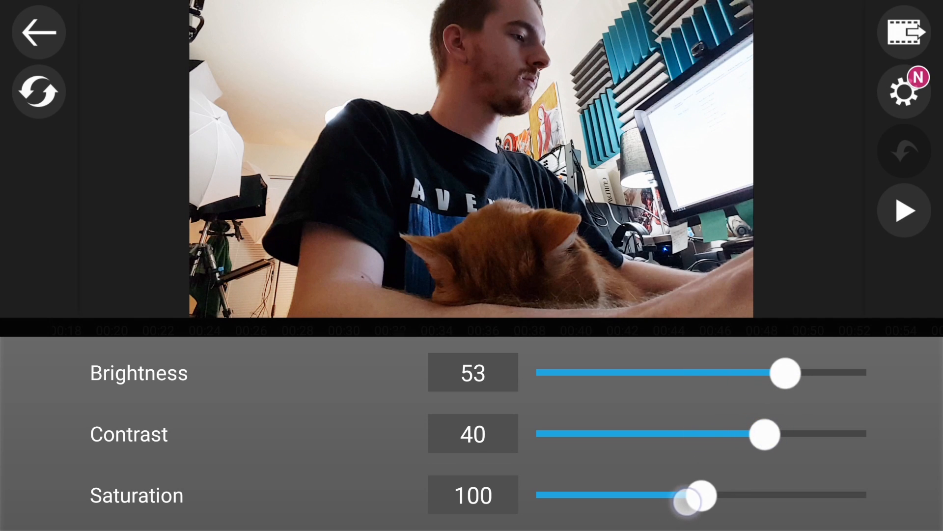
{"action": "left_click_drag", "start_coordinate": [695, 496], "coordinate": [745, 495]}
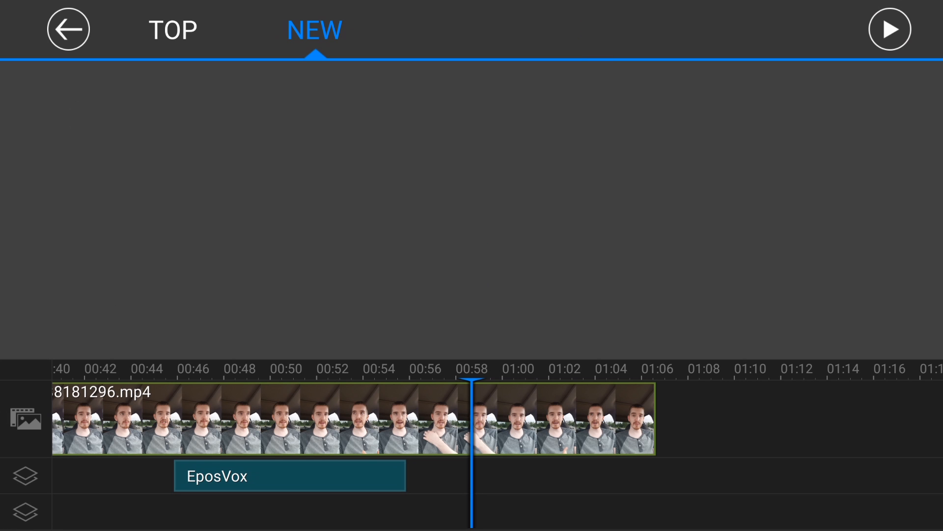
- Load the popular (TOP) sticker collection and download the Photoframe 21 sticker
{"action": "left_click", "coordinate": [174, 30]}
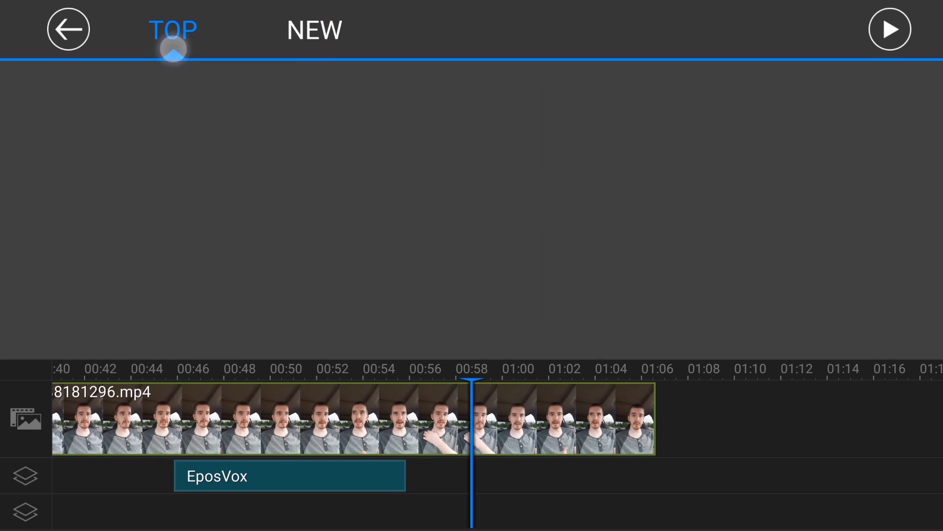
{"action": "left_click", "coordinate": [174, 29]}
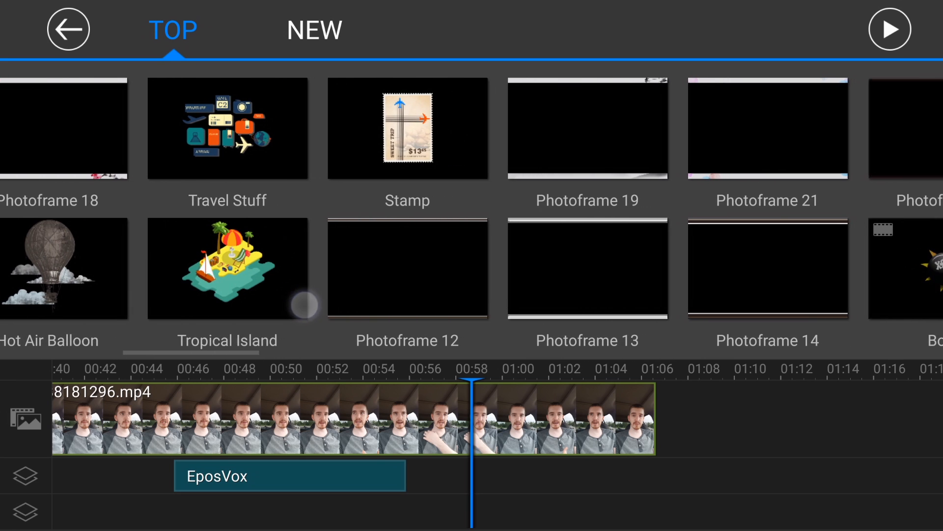
{"action": "scroll", "scroll_direction": "left", "scroll_amount": 3}
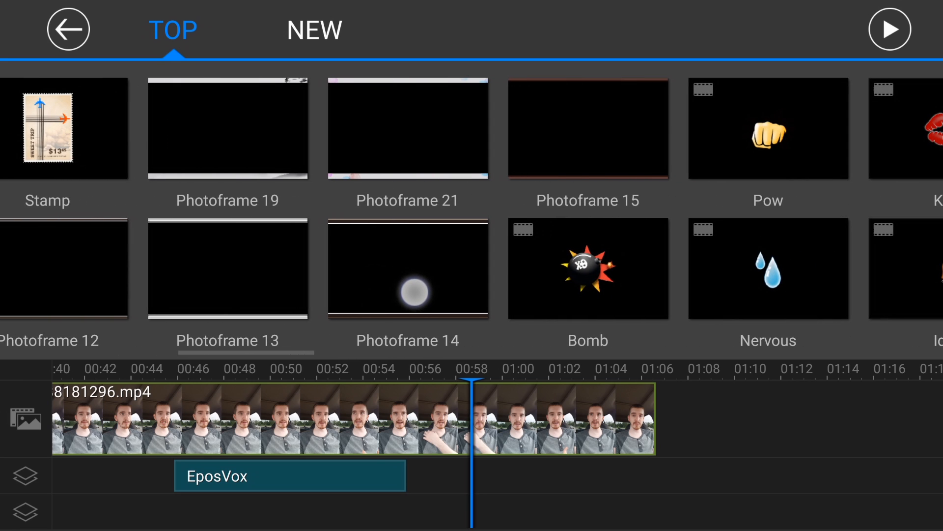
{"action": "scroll", "scroll_direction": "left", "scroll_amount": 3}
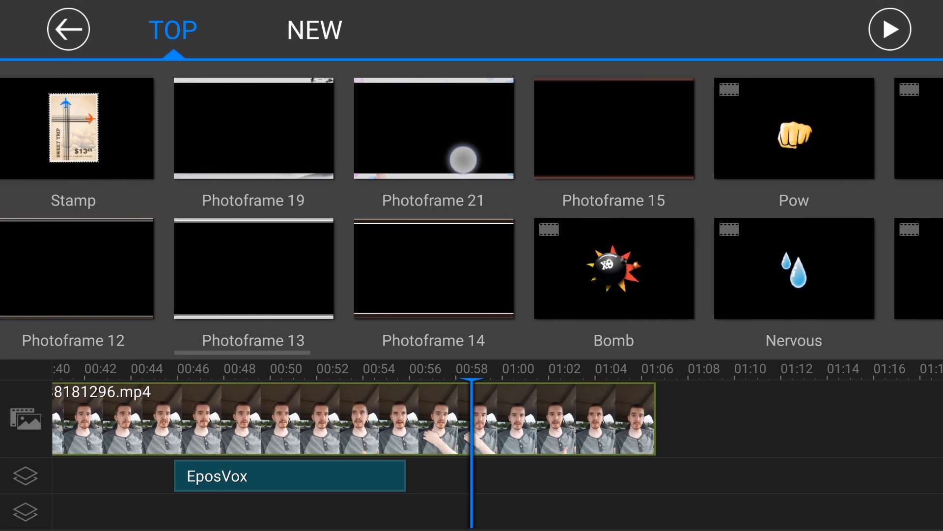
{"action": "left_click", "coordinate": [434, 128]}
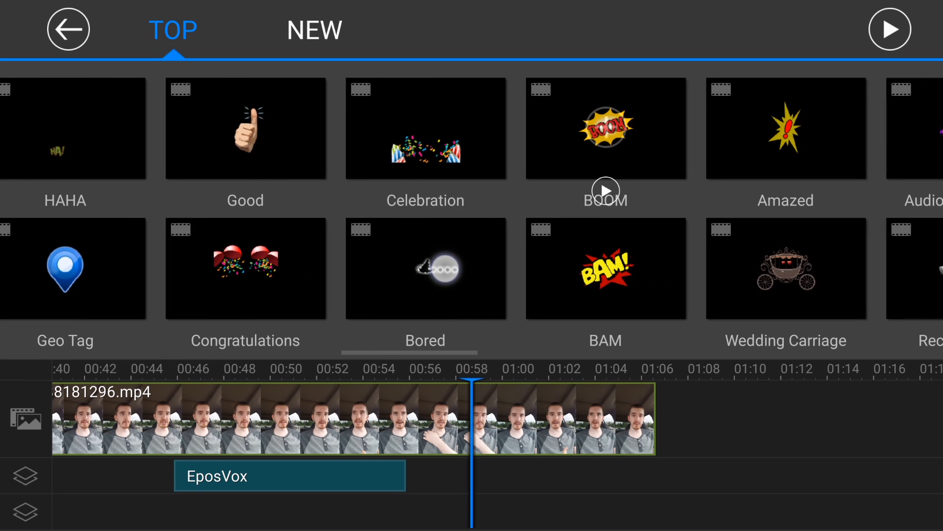
- Download the Record and other stickers and lay the frame overlay onto the Twitter clip
{"action": "left_click", "coordinate": [424, 128]}
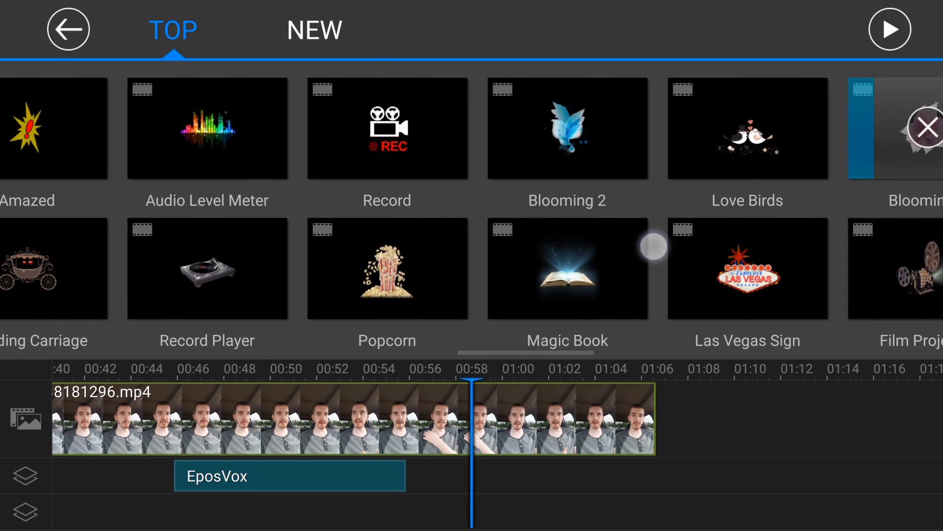
{"action": "left_click", "coordinate": [386, 127]}
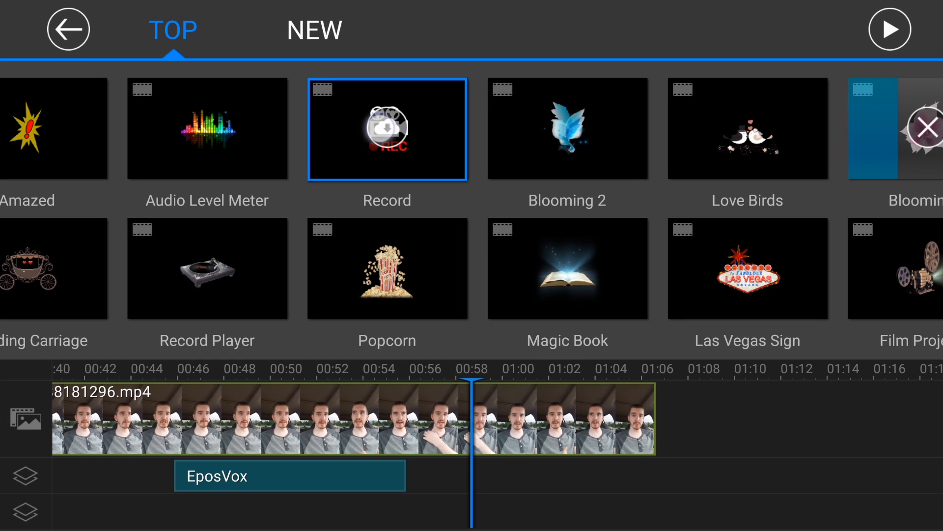
{"action": "left_click", "coordinate": [386, 128]}
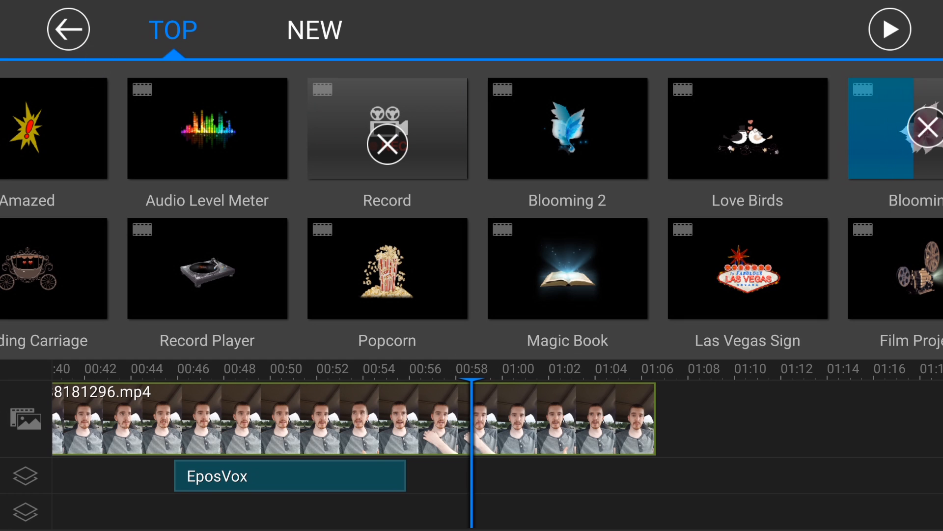
{"action": "left_click", "coordinate": [598, 29]}
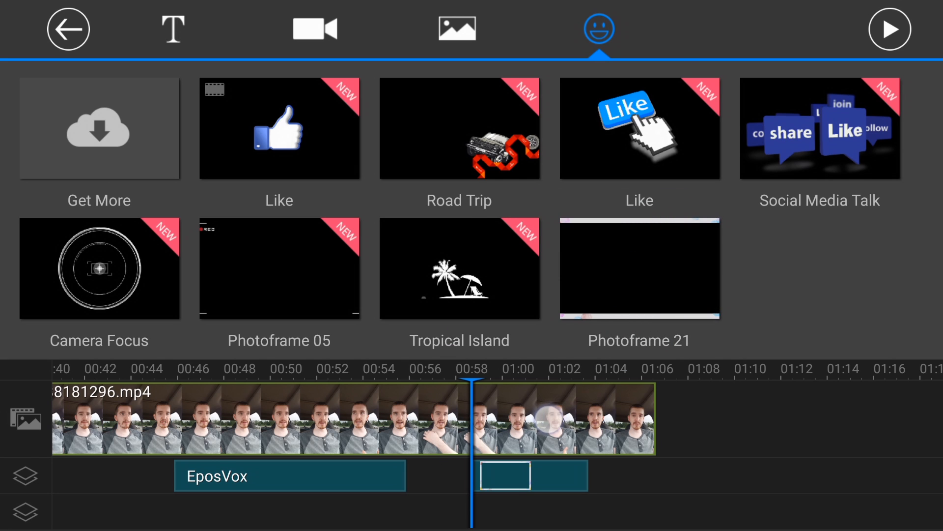
- Place the thumbs-up Like sticker bottom-right near the video's end and bring up Produce Video
{"action": "left_click", "coordinate": [68, 29]}
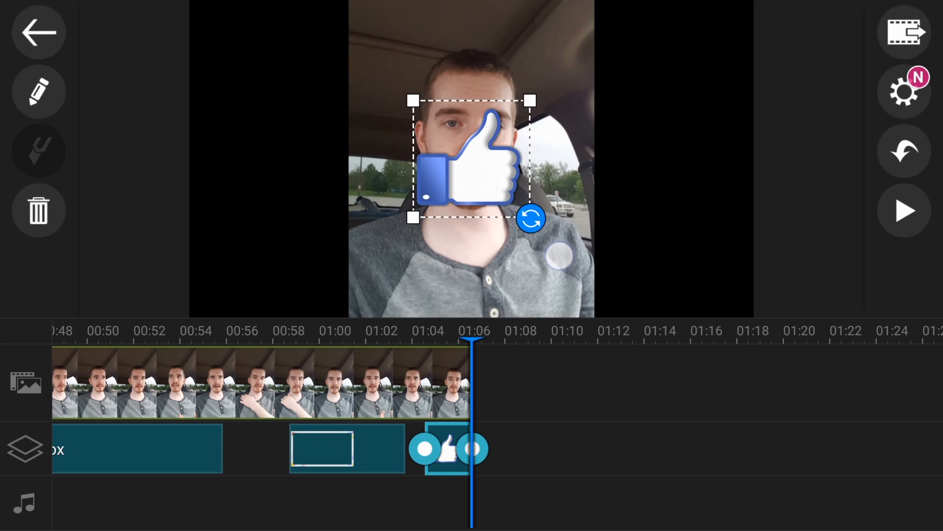
{"action": "left_click", "coordinate": [904, 210]}
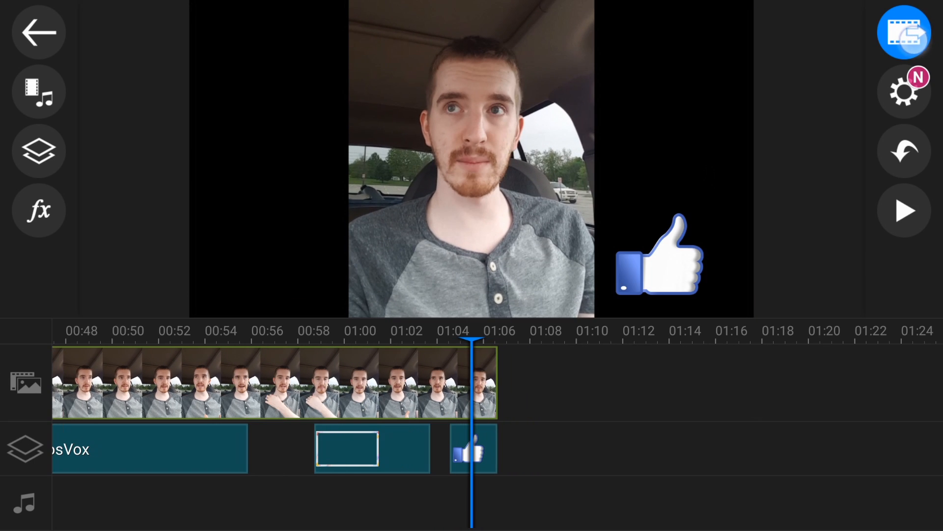
{"action": "left_click", "coordinate": [904, 32]}
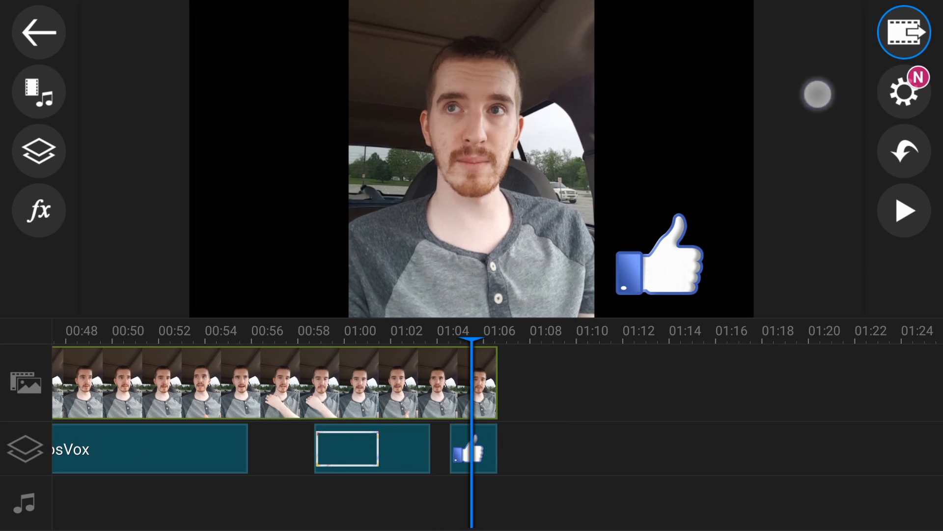
{"action": "left_click", "coordinate": [904, 31]}
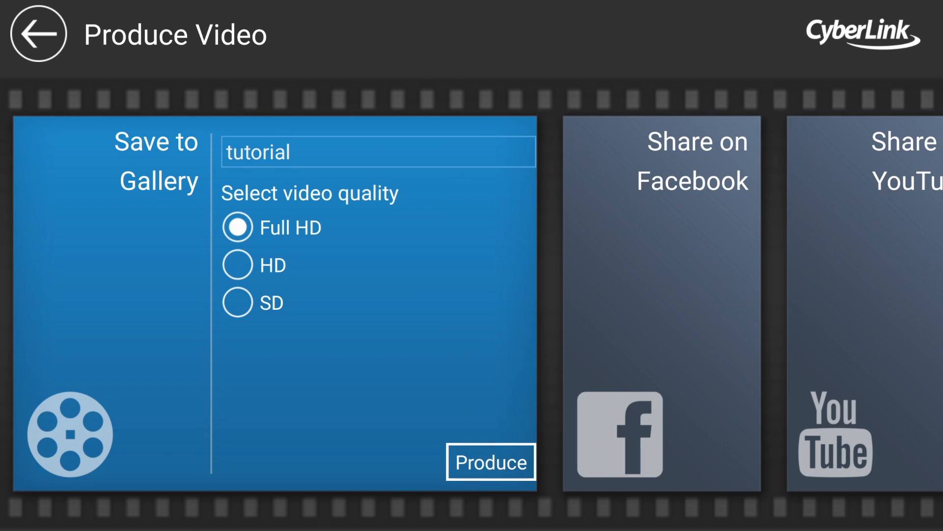
- Produce the 'tutorial' video to the gallery in Full HD
{"action": "left_click", "coordinate": [490, 463]}
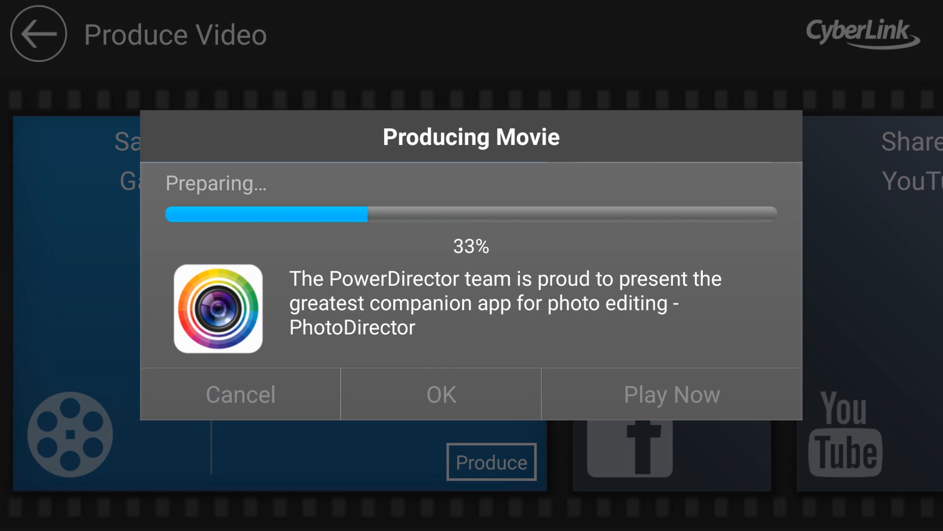